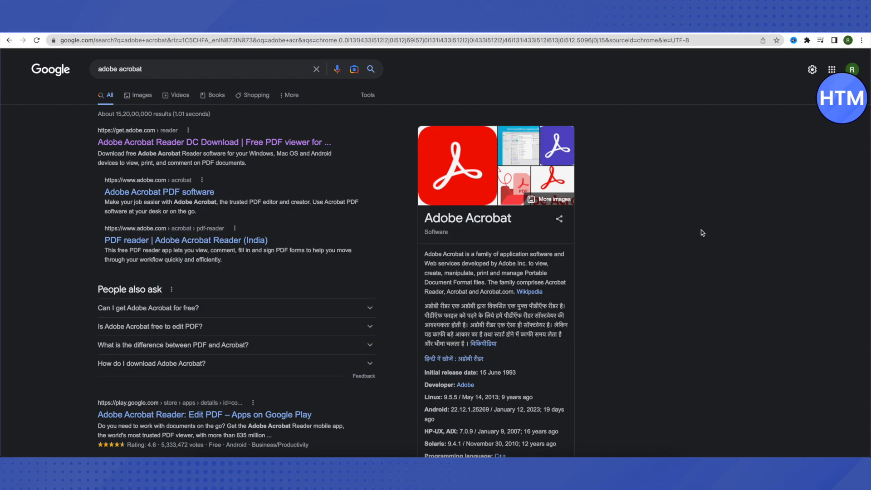
mouse_move(734, 130)
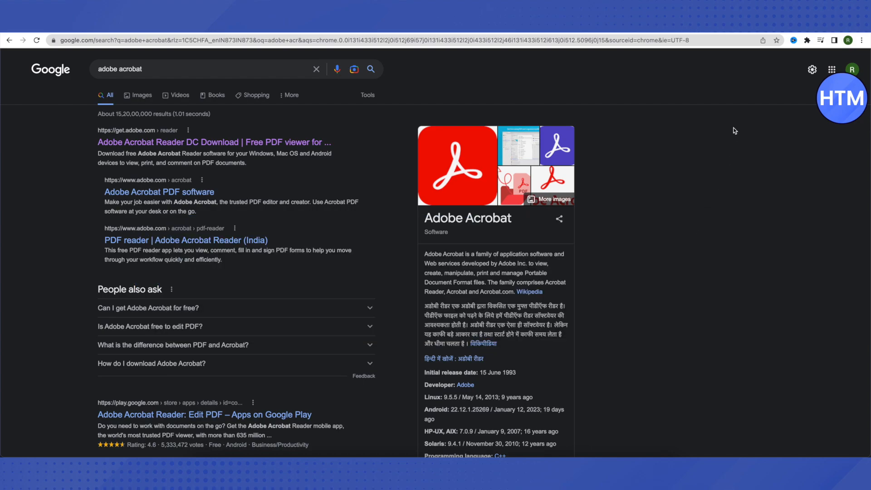
Open the 'Adobe Acrobat Reader DC Download' result to reach get.adobe.com/reader.
left_click(212, 142)
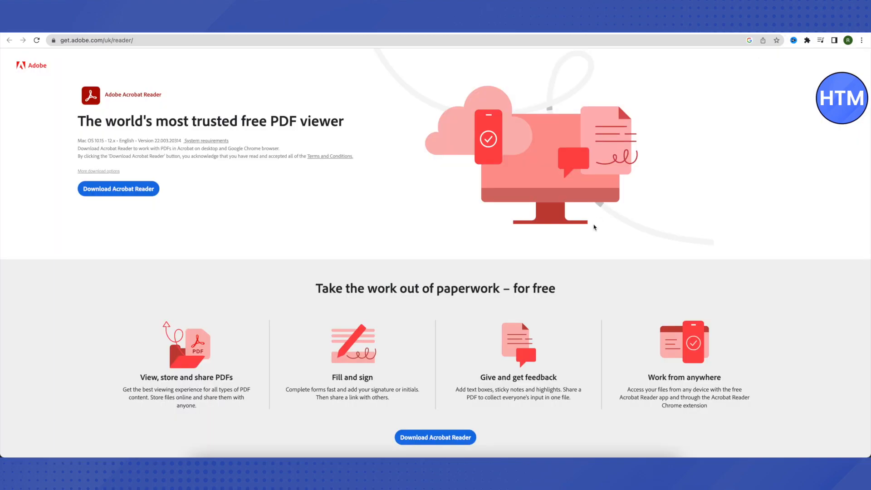
mouse_move(601, 224)
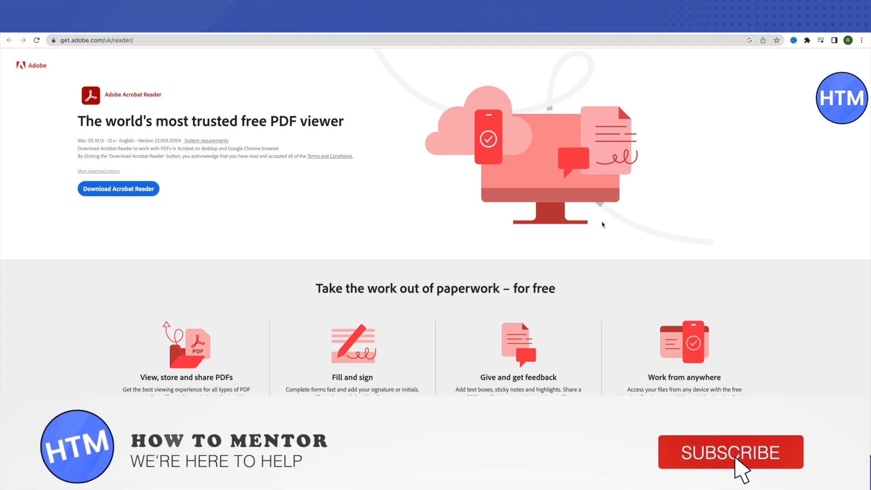
left_click(729, 452)
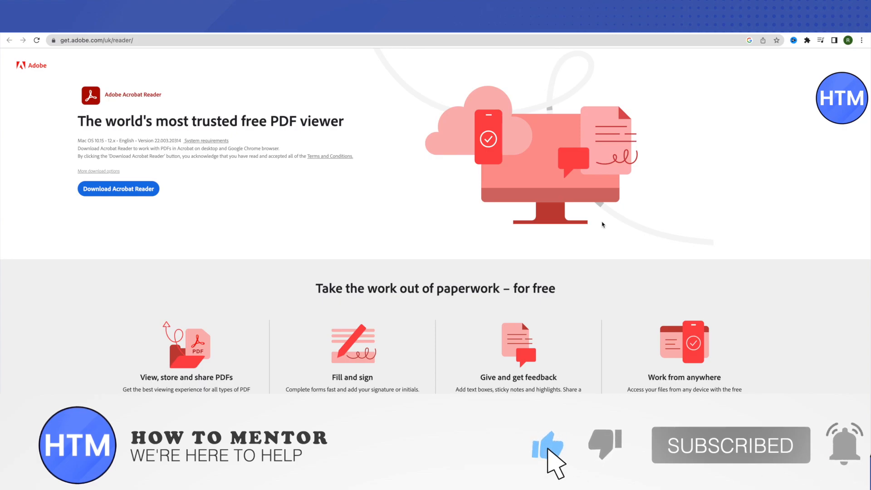